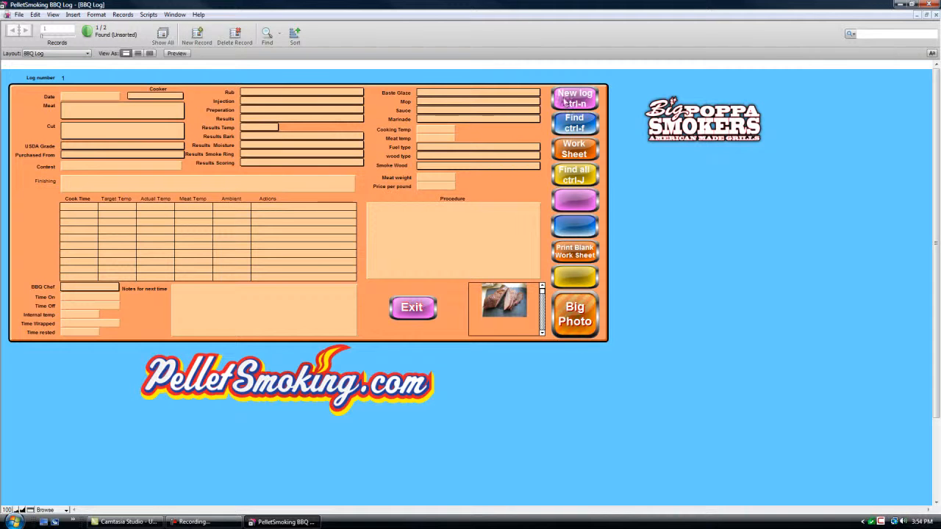
mouse_move(433, 242)
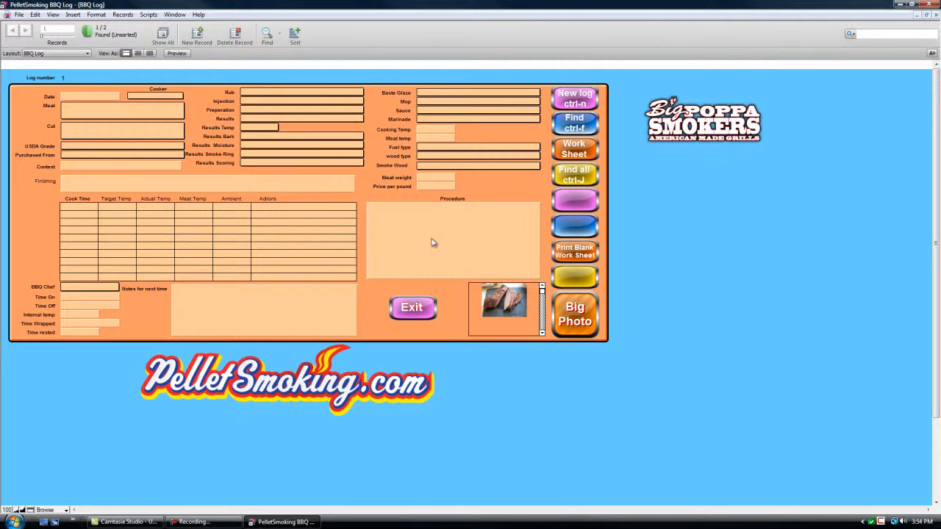
Exit the PelletSmoking BBQ Log runtime, returning to the desktop
left_click(411, 307)
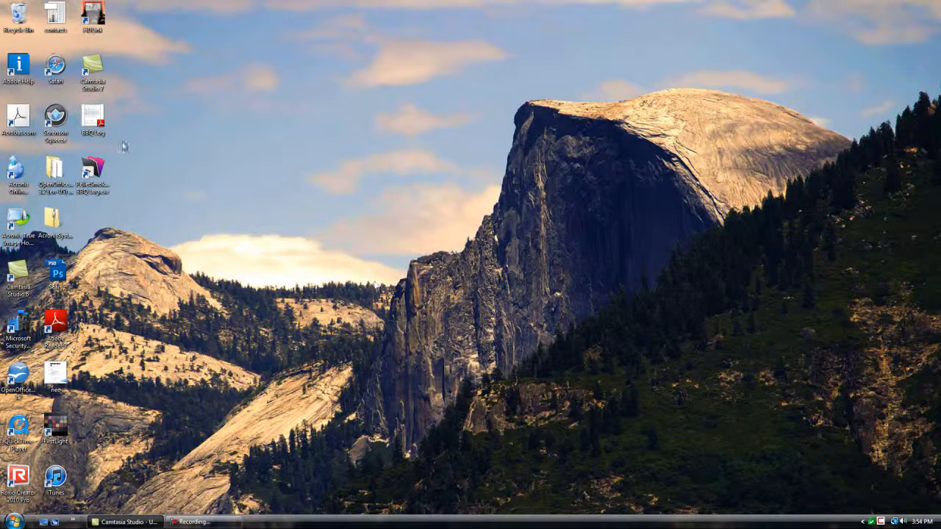
Check the BBQ Log shortcut's context menu, then bring up the Computer window of drives
right_click(91, 174)
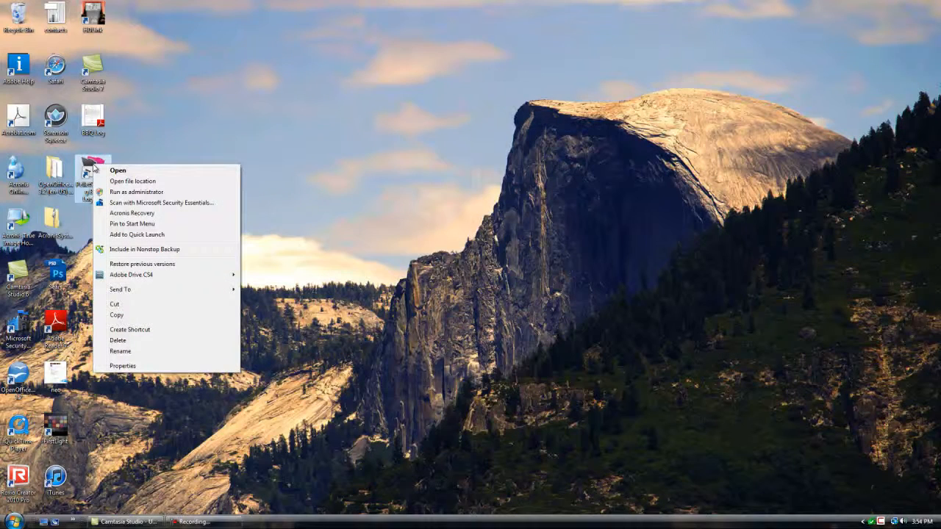
mouse_move(136, 191)
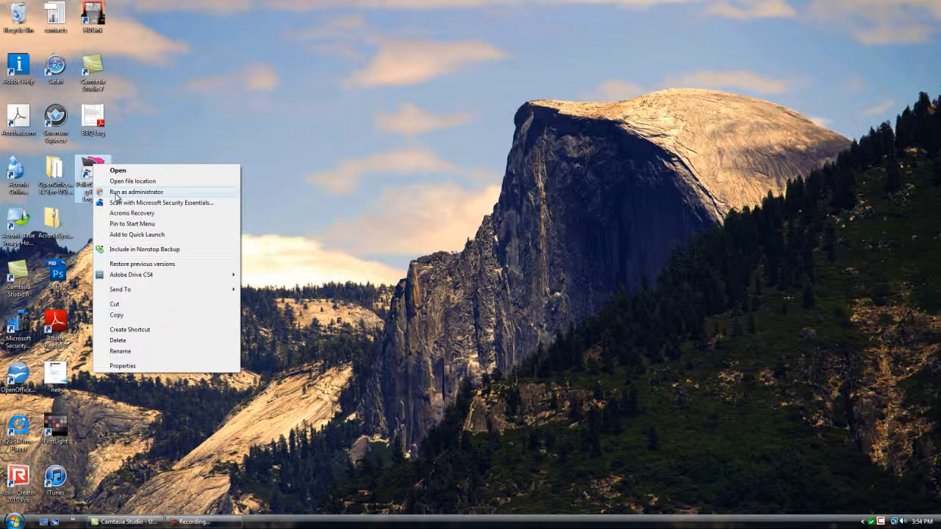
left_click(115, 197)
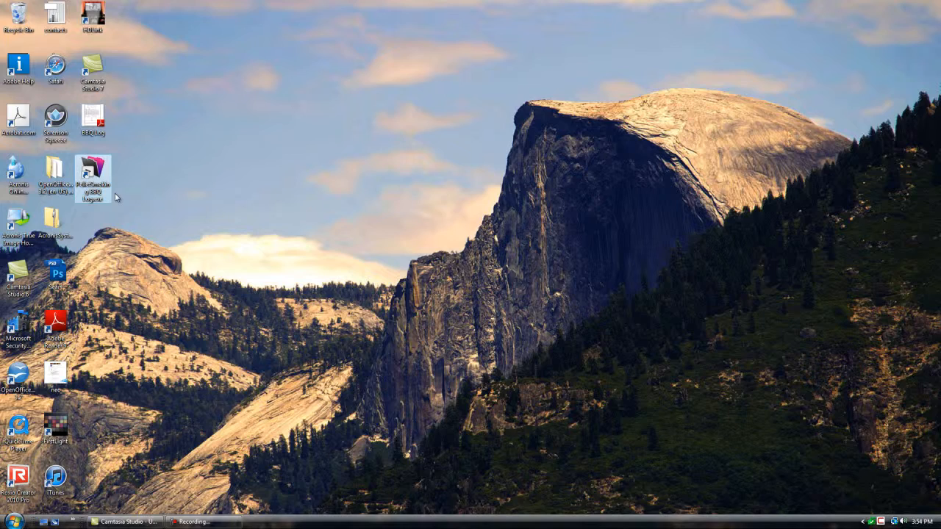
double_click(91, 176)
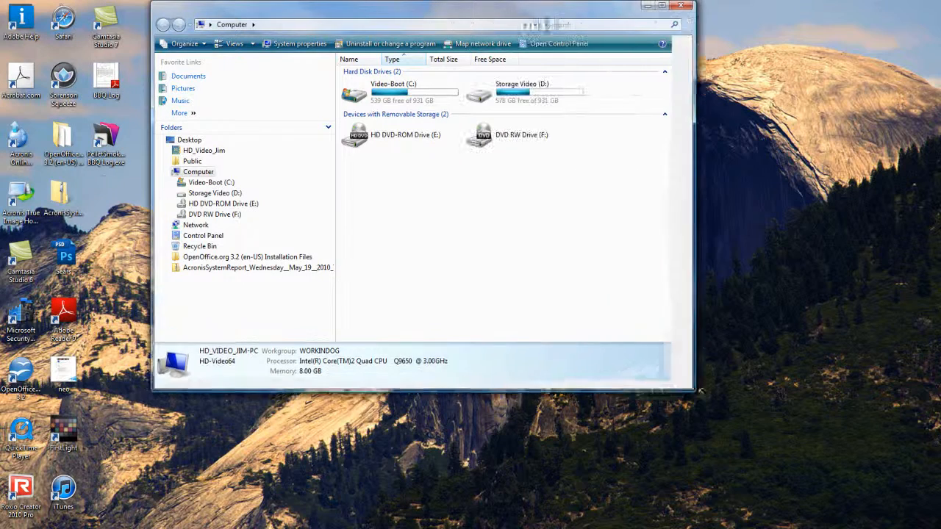
Navigate C:\Program Files (x86)\JimsBarbecue\PelletSmoking BBQ Log and select the BBQ Log application
double_click(394, 91)
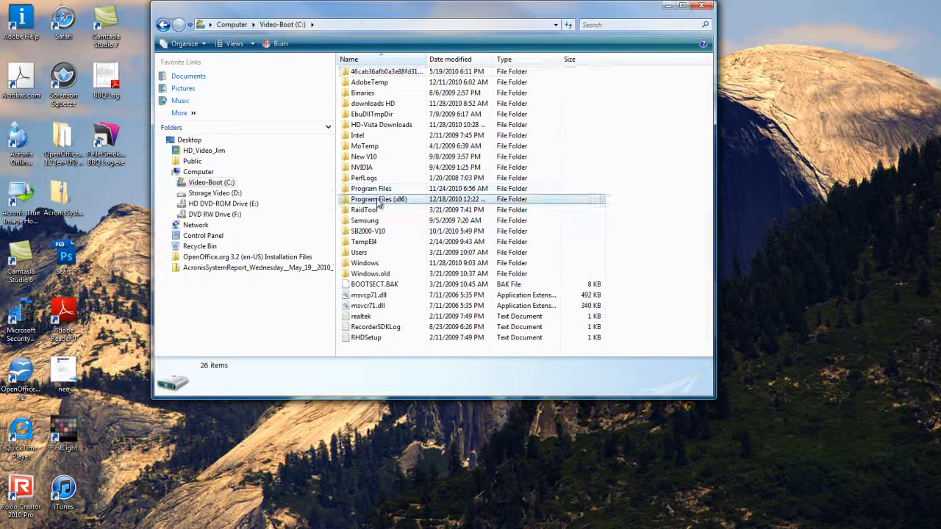
double_click(379, 200)
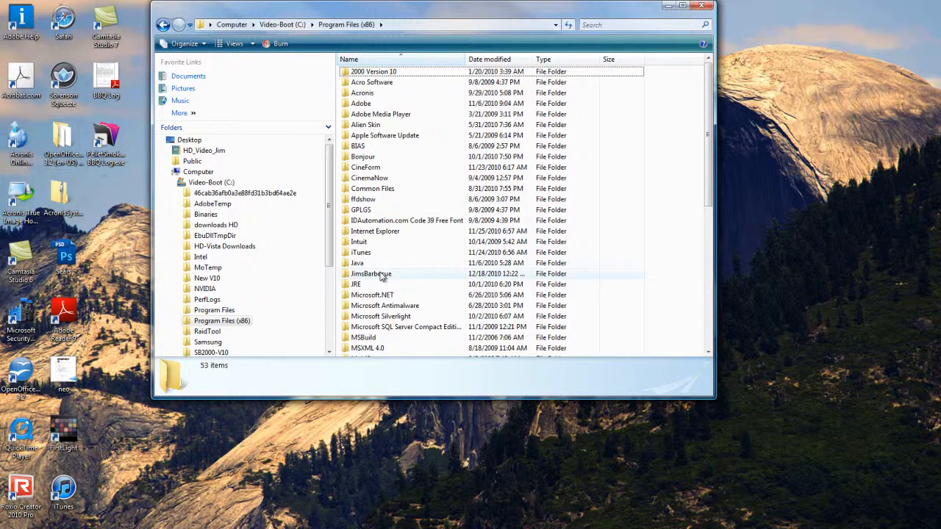
double_click(370, 273)
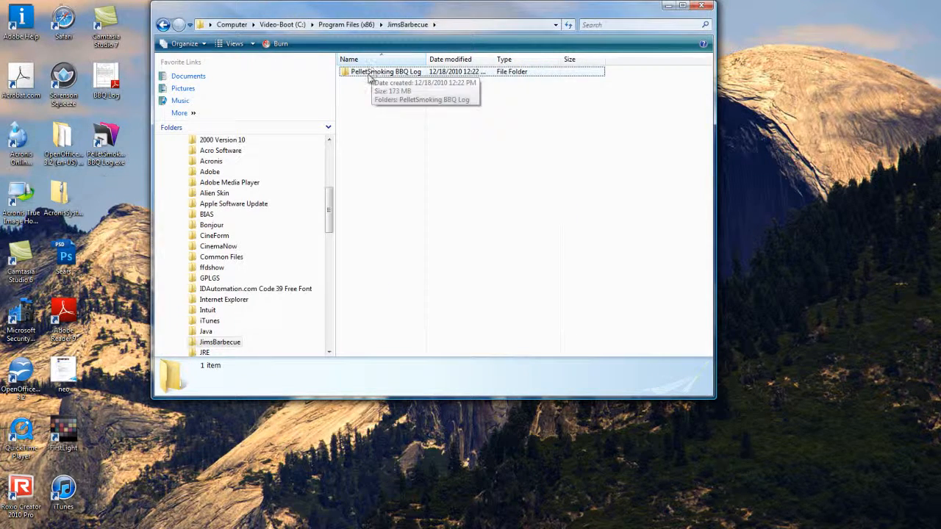
double_click(385, 71)
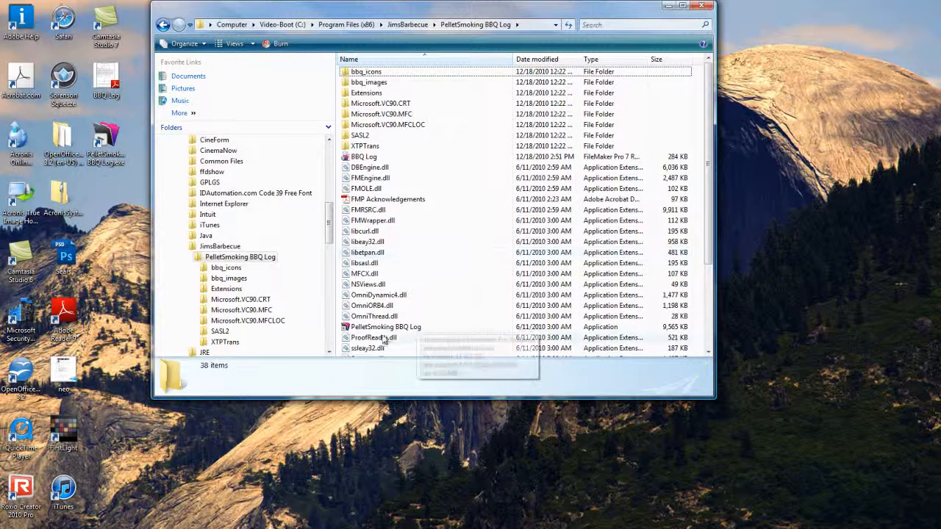
mouse_move(386, 326)
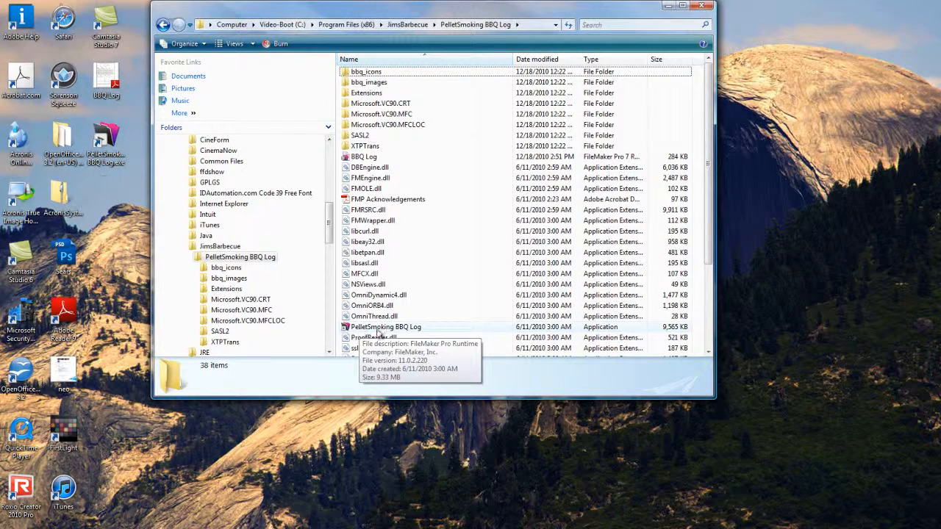
left_click(385, 327)
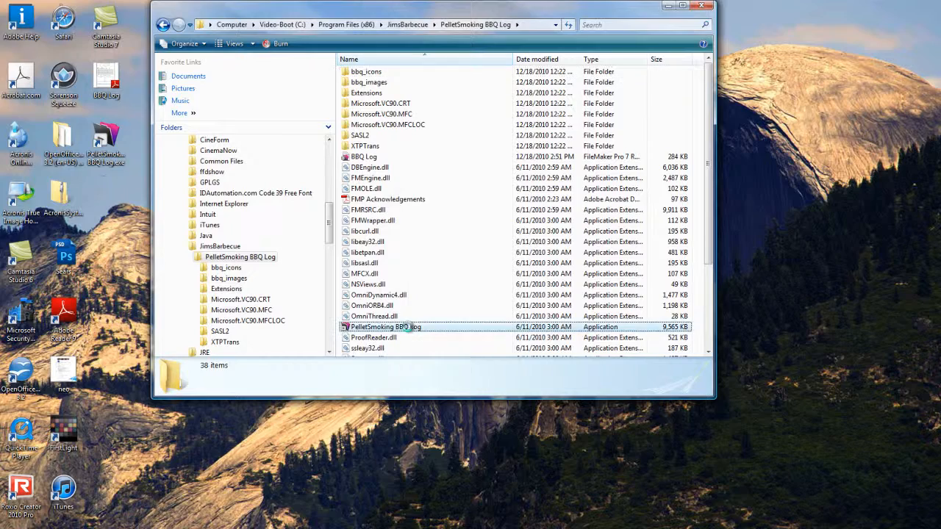
Bring up the Properties window for the PelletSmoking BBQ Log executable
right_click(386, 327)
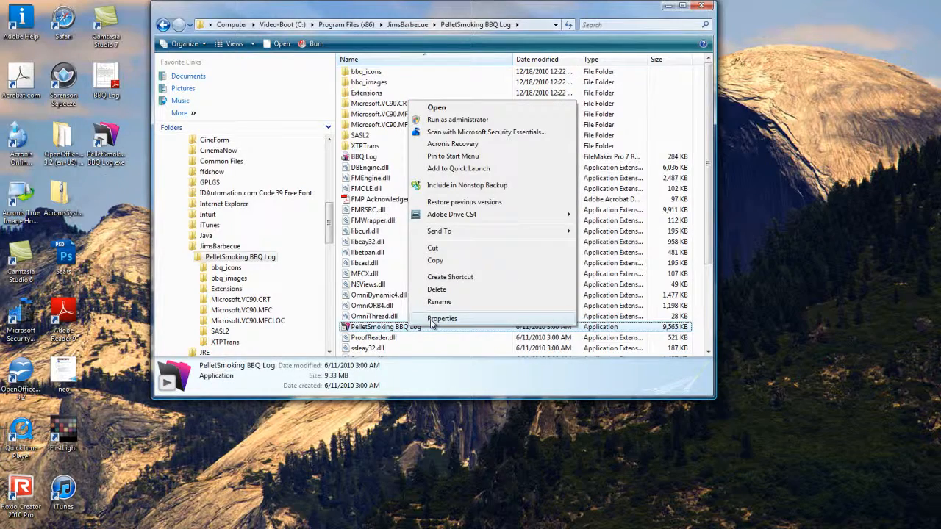
left_click(442, 318)
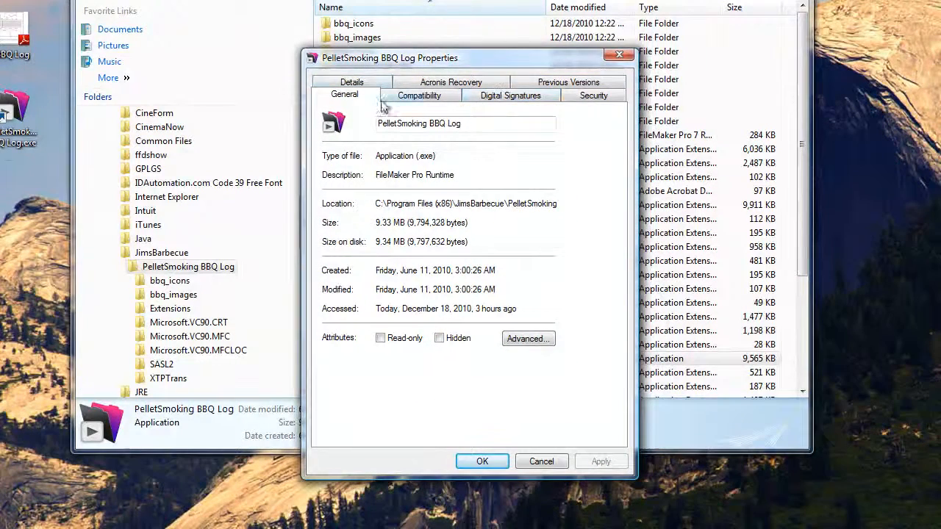
Review the Details info, then show the Compatibility settings with the administrator privilege option
left_click(352, 94)
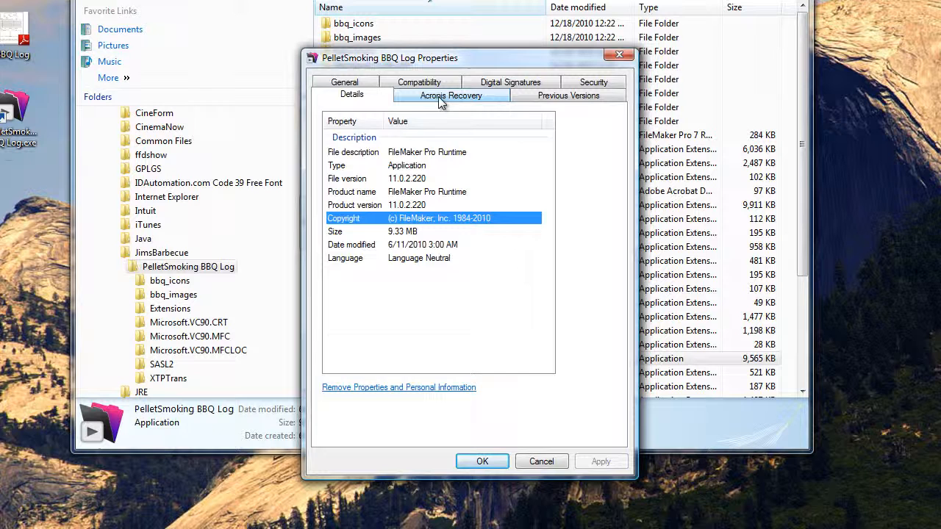
left_click(419, 94)
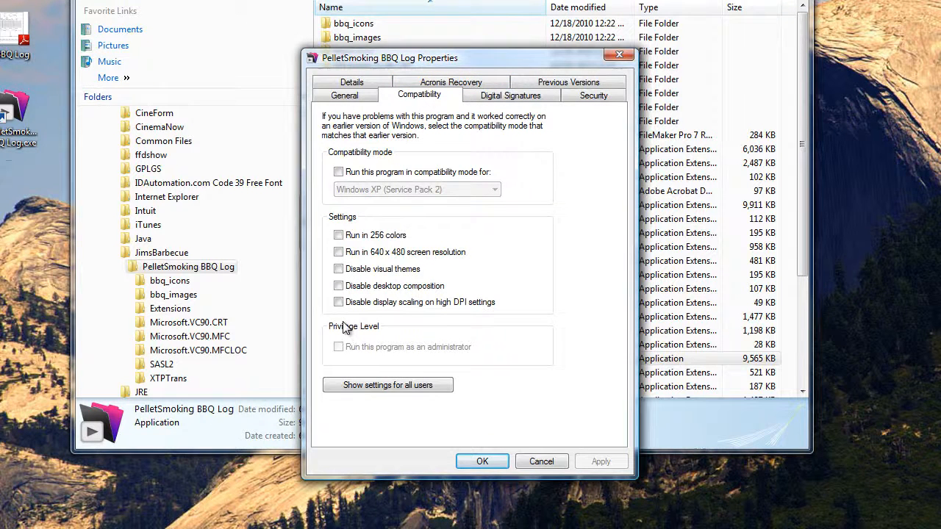
mouse_move(341, 352)
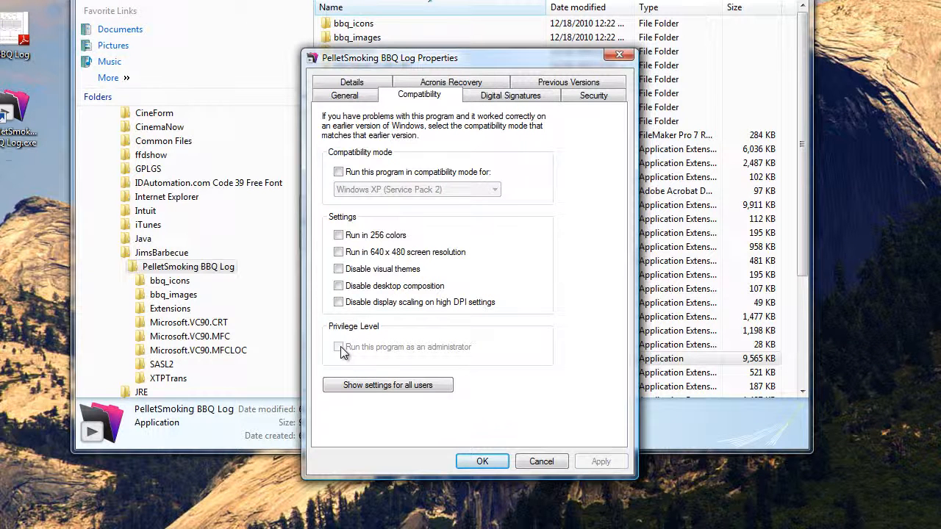
mouse_move(409, 353)
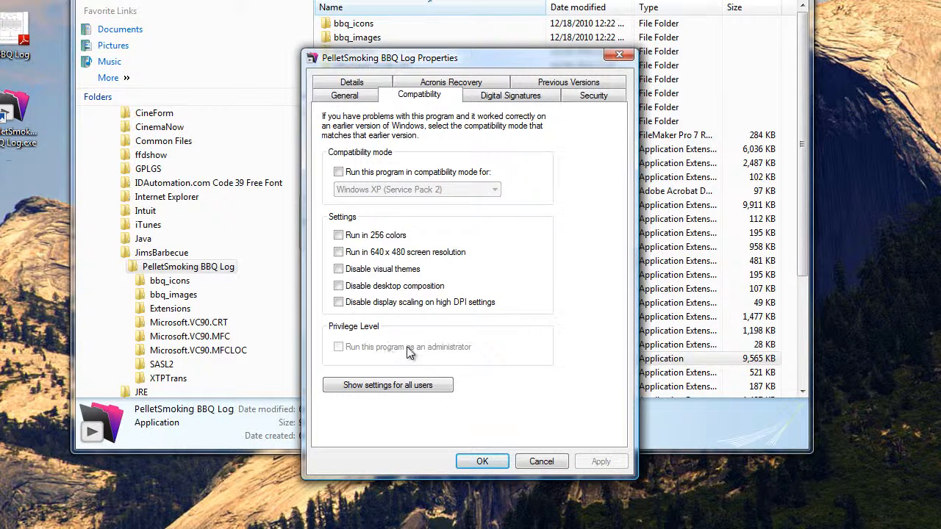